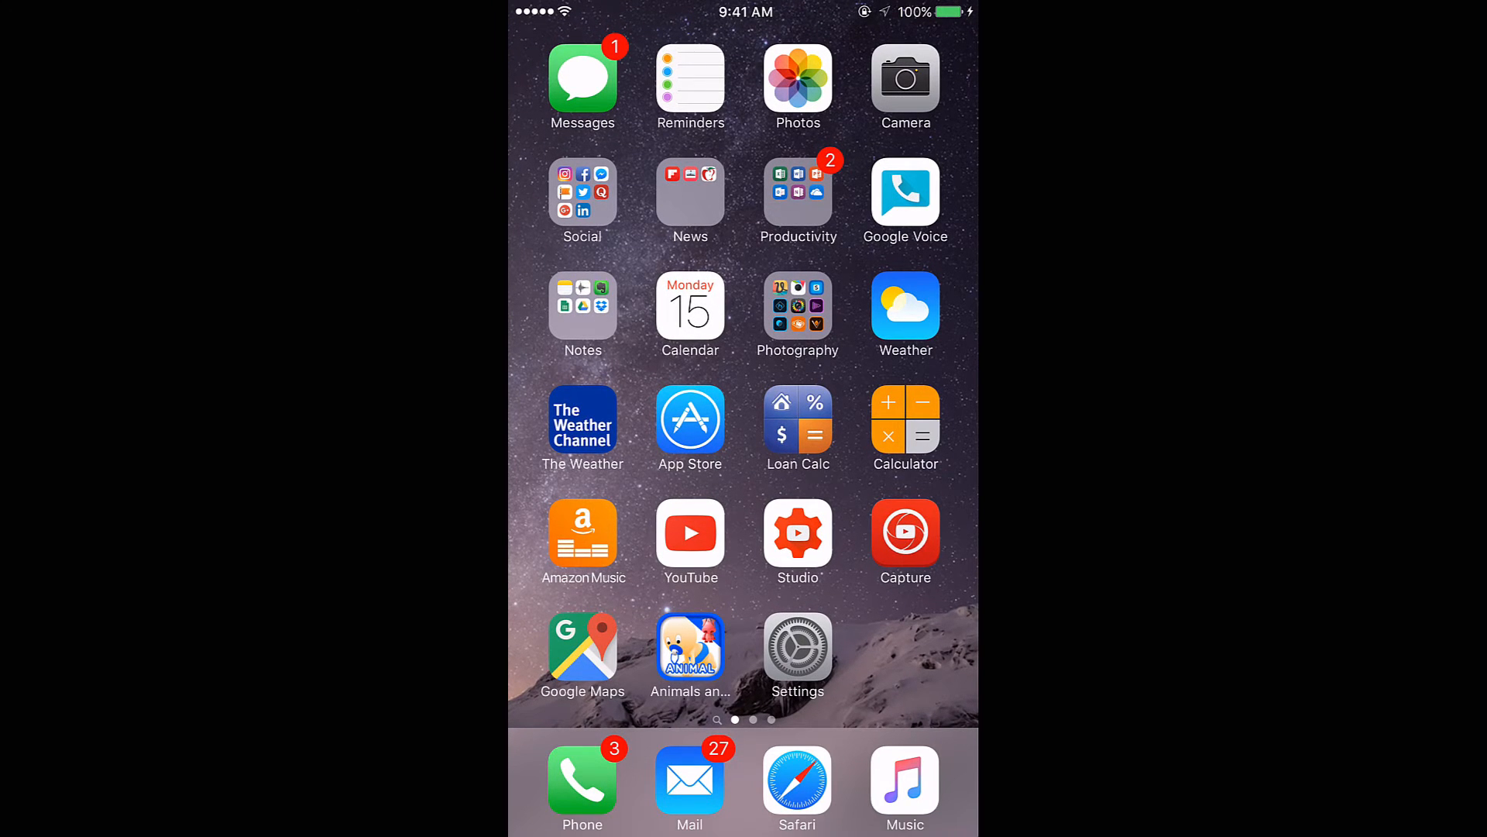
# Navigate Settings > General > Accessibility > Learning to the Guided Access page with its toggle on.
pyautogui.click(796, 654)
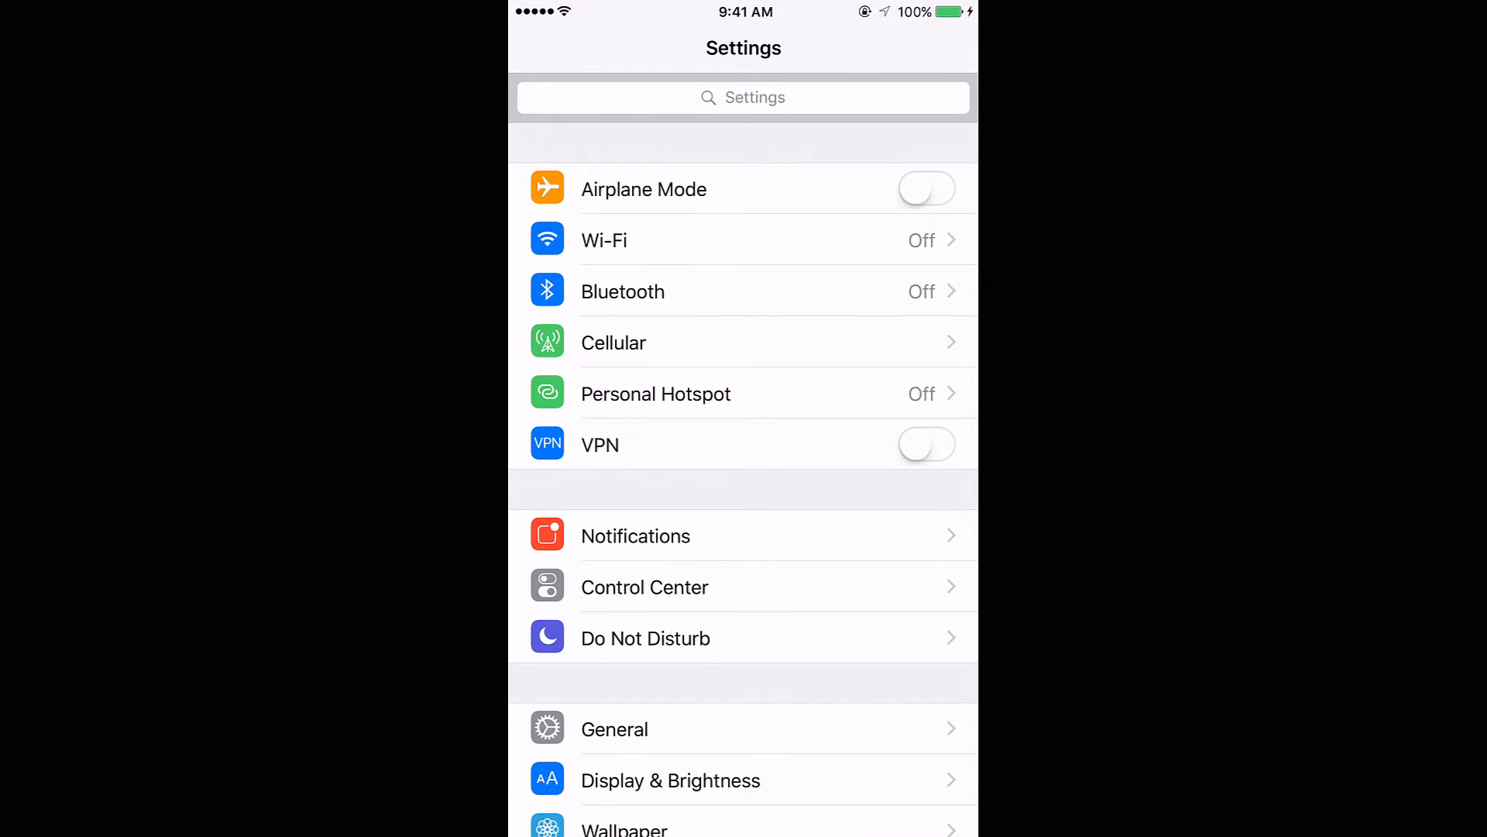
pyautogui.click(615, 728)
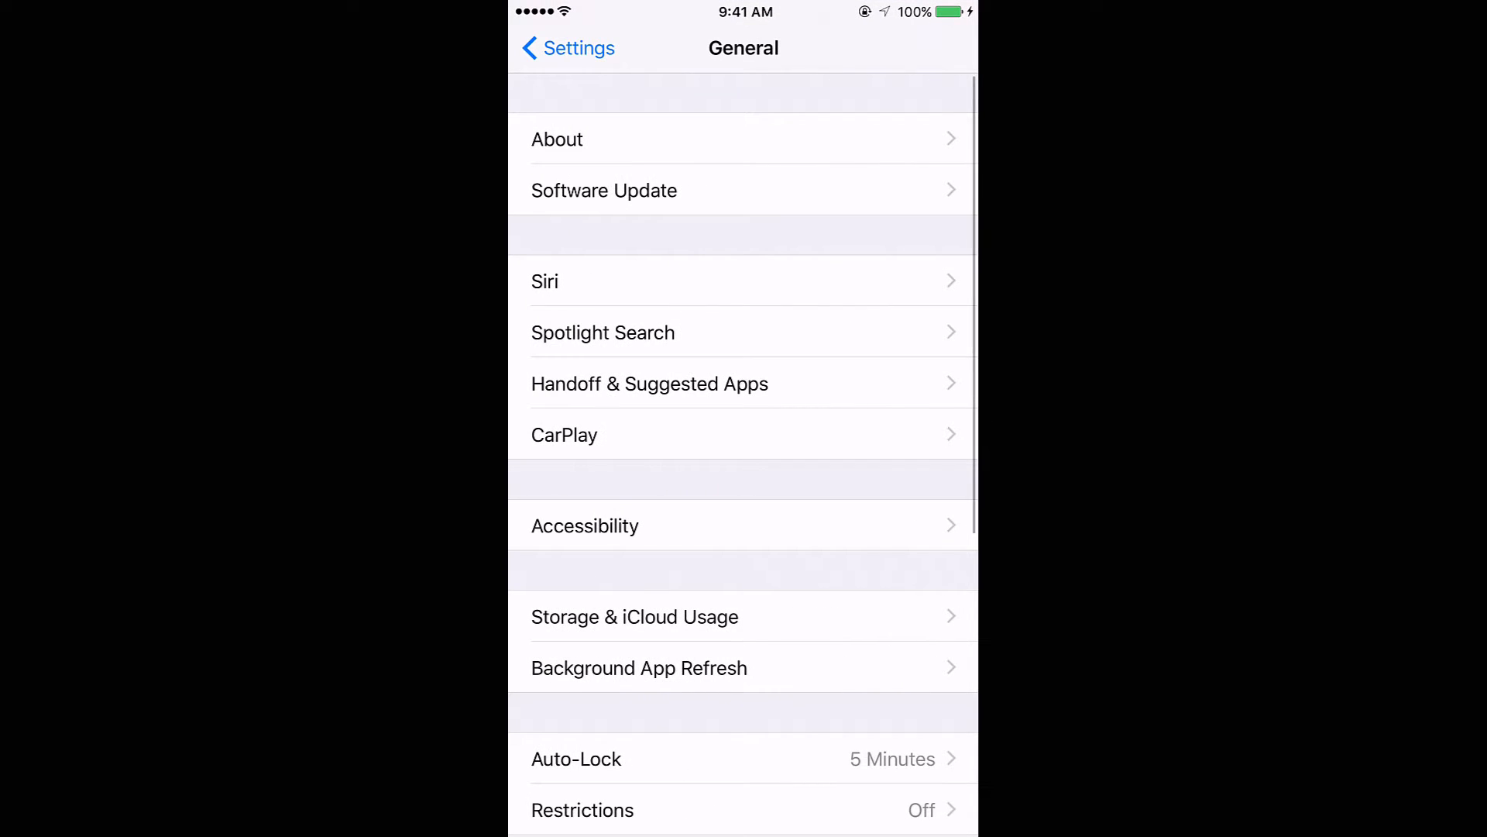
pyautogui.click(584, 525)
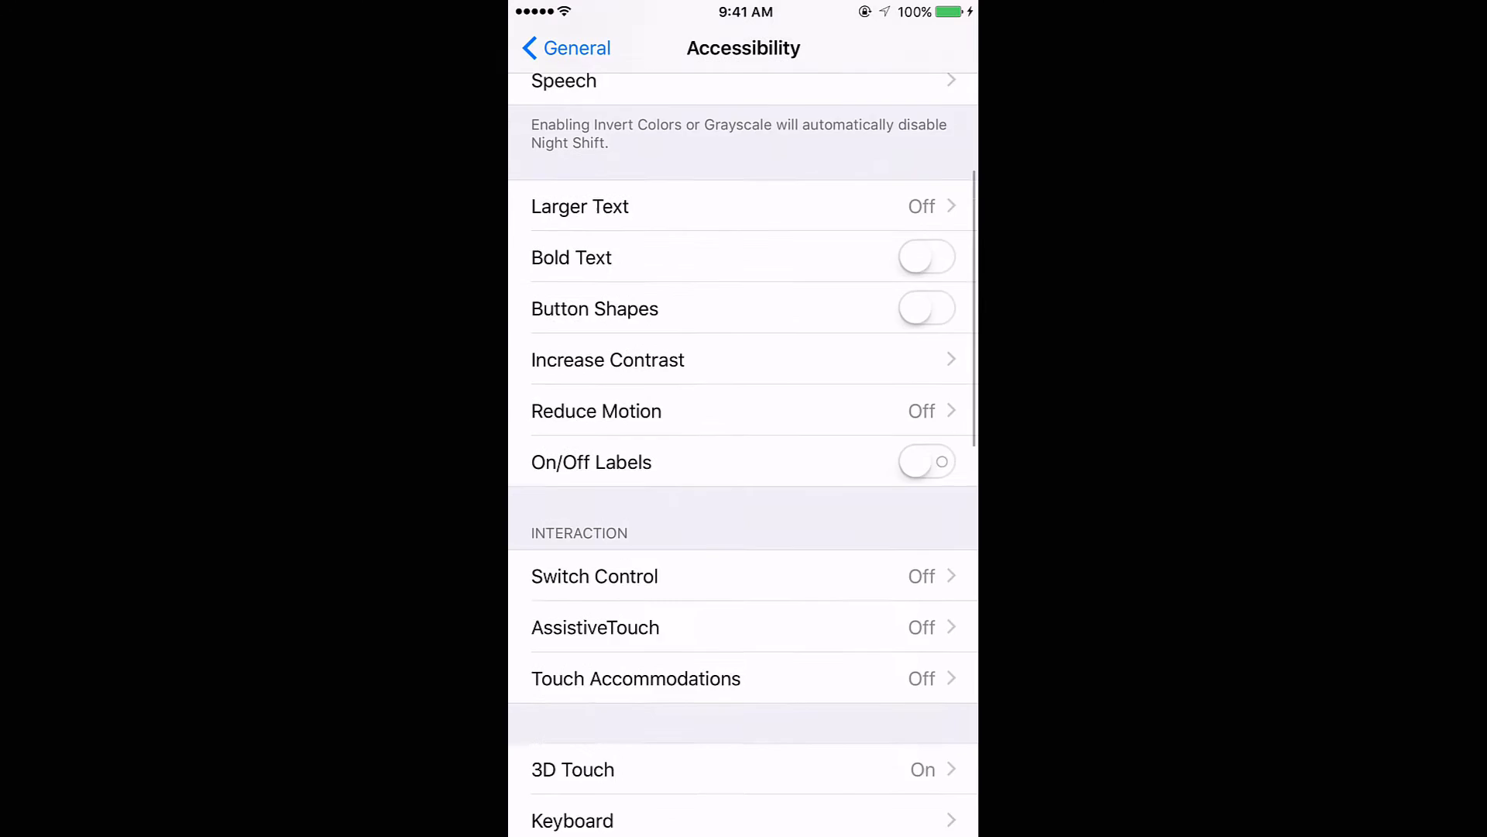
pyautogui.scroll(-3)
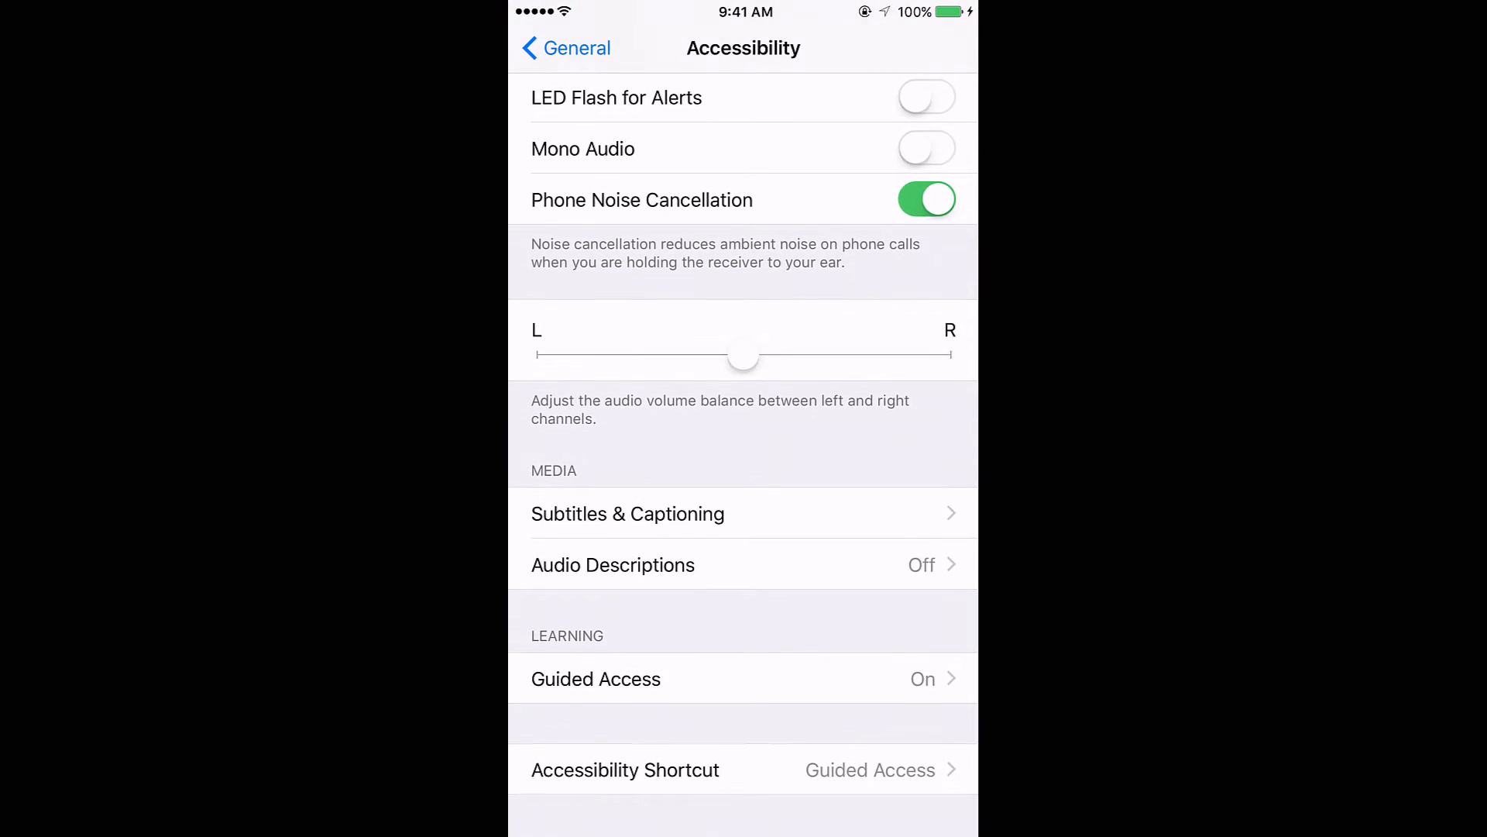
pyautogui.click(595, 678)
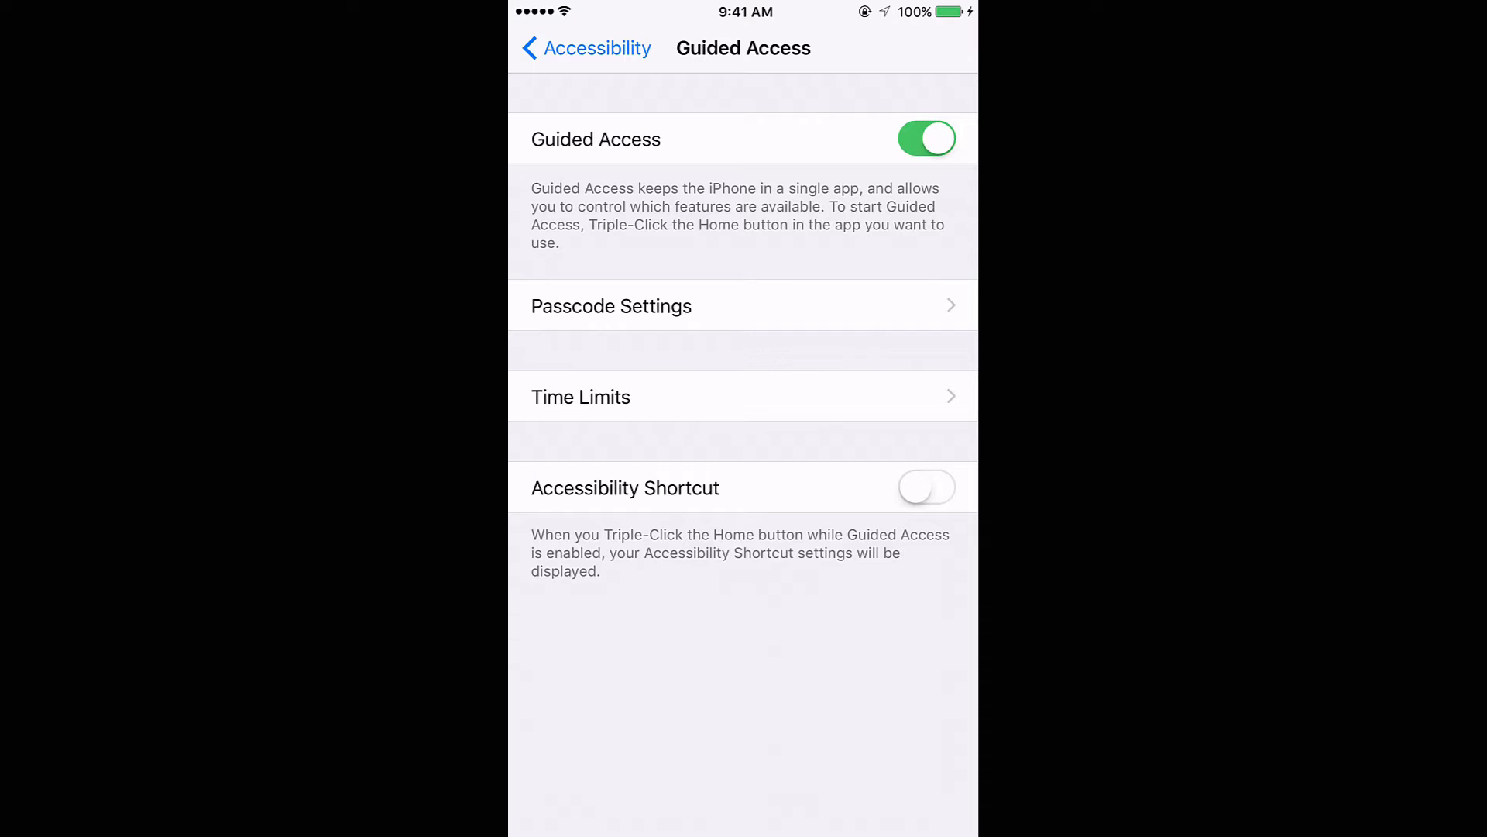
# Review the Passcode Settings and Time Limits alarm options, then return to the home screen.
pyautogui.click(610, 305)
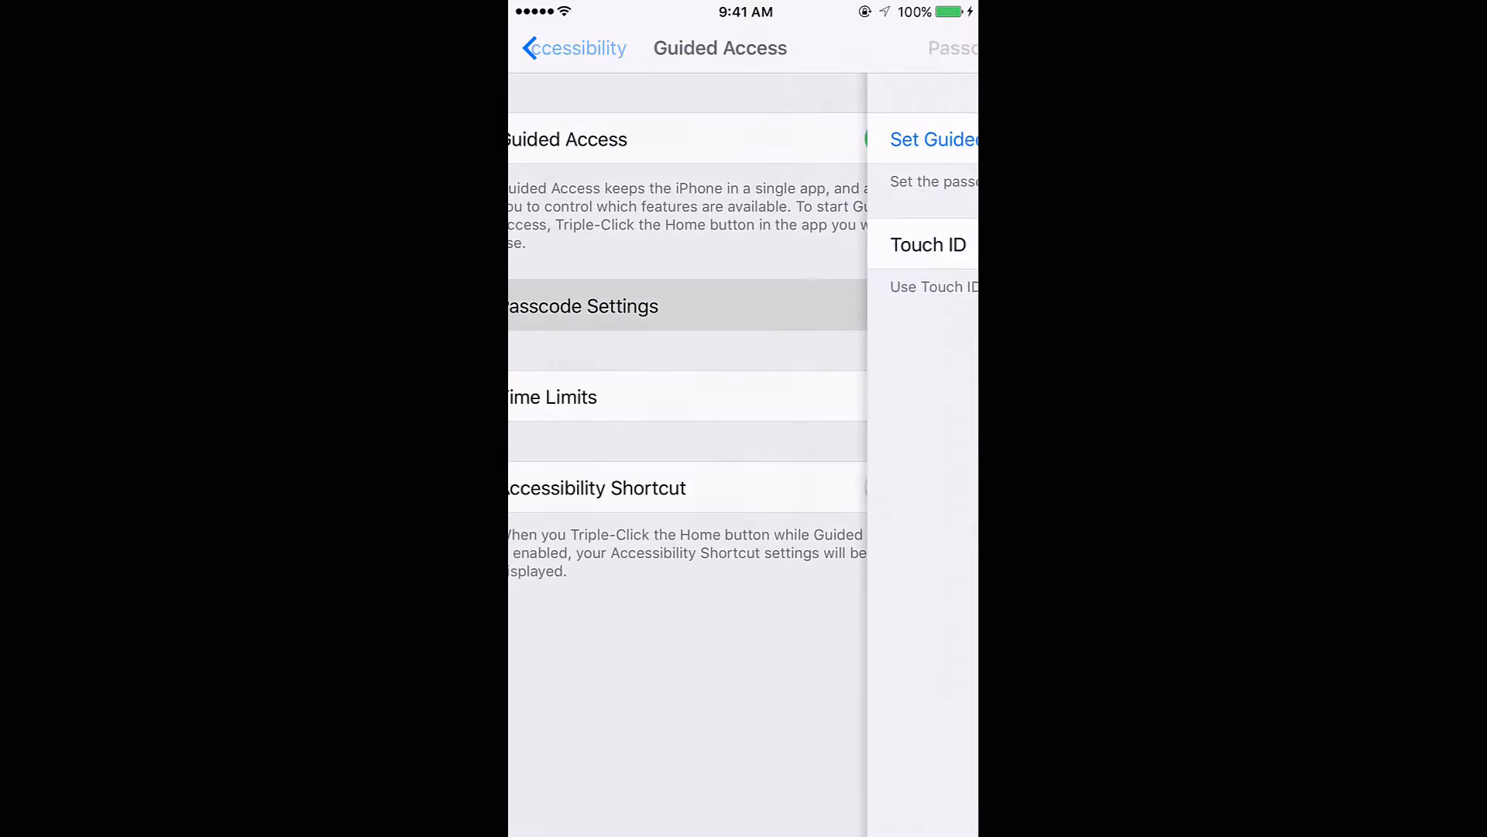
pyautogui.click(584, 305)
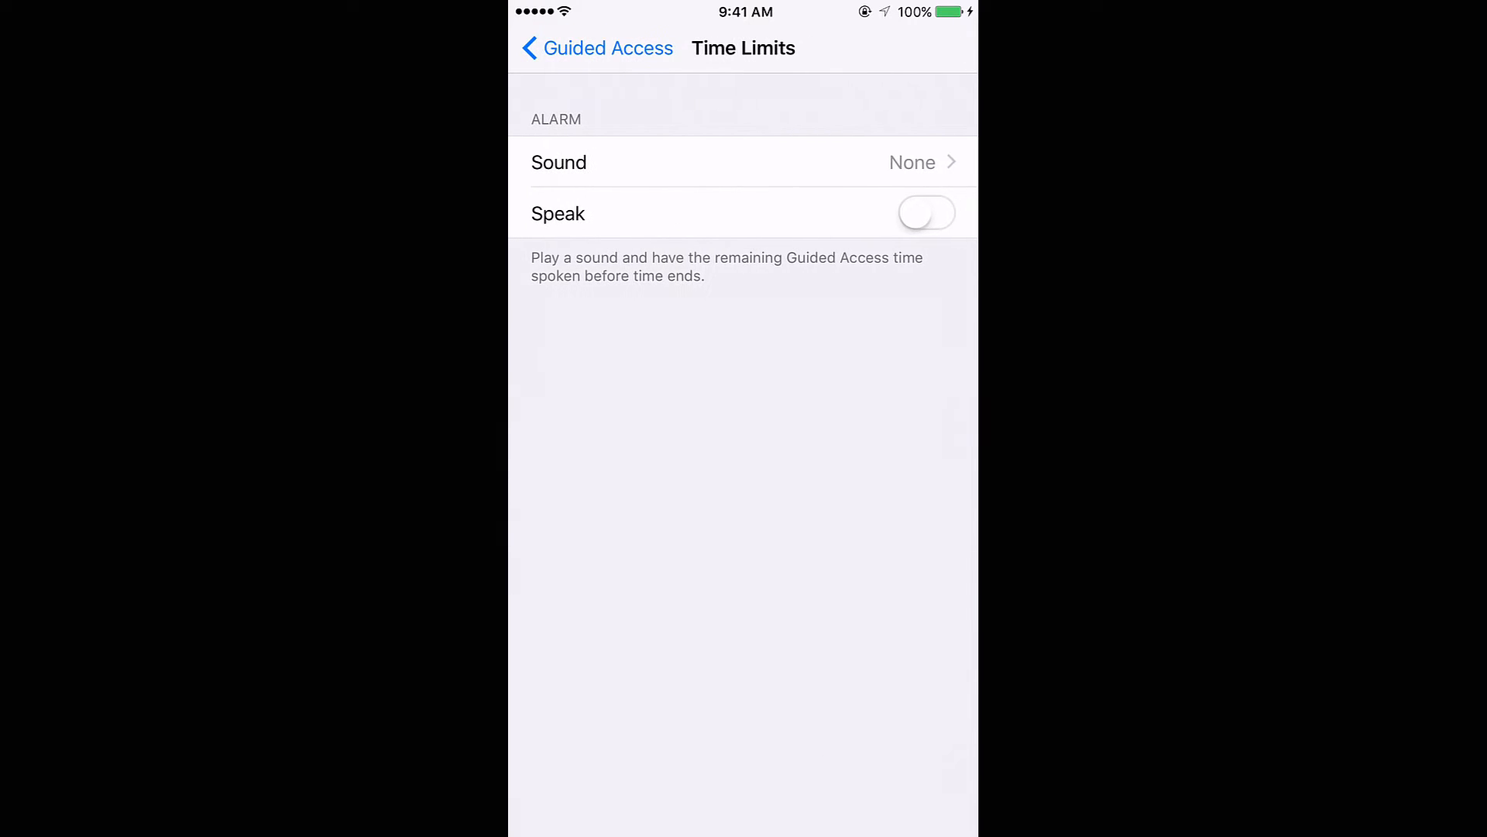
pyautogui.click(595, 48)
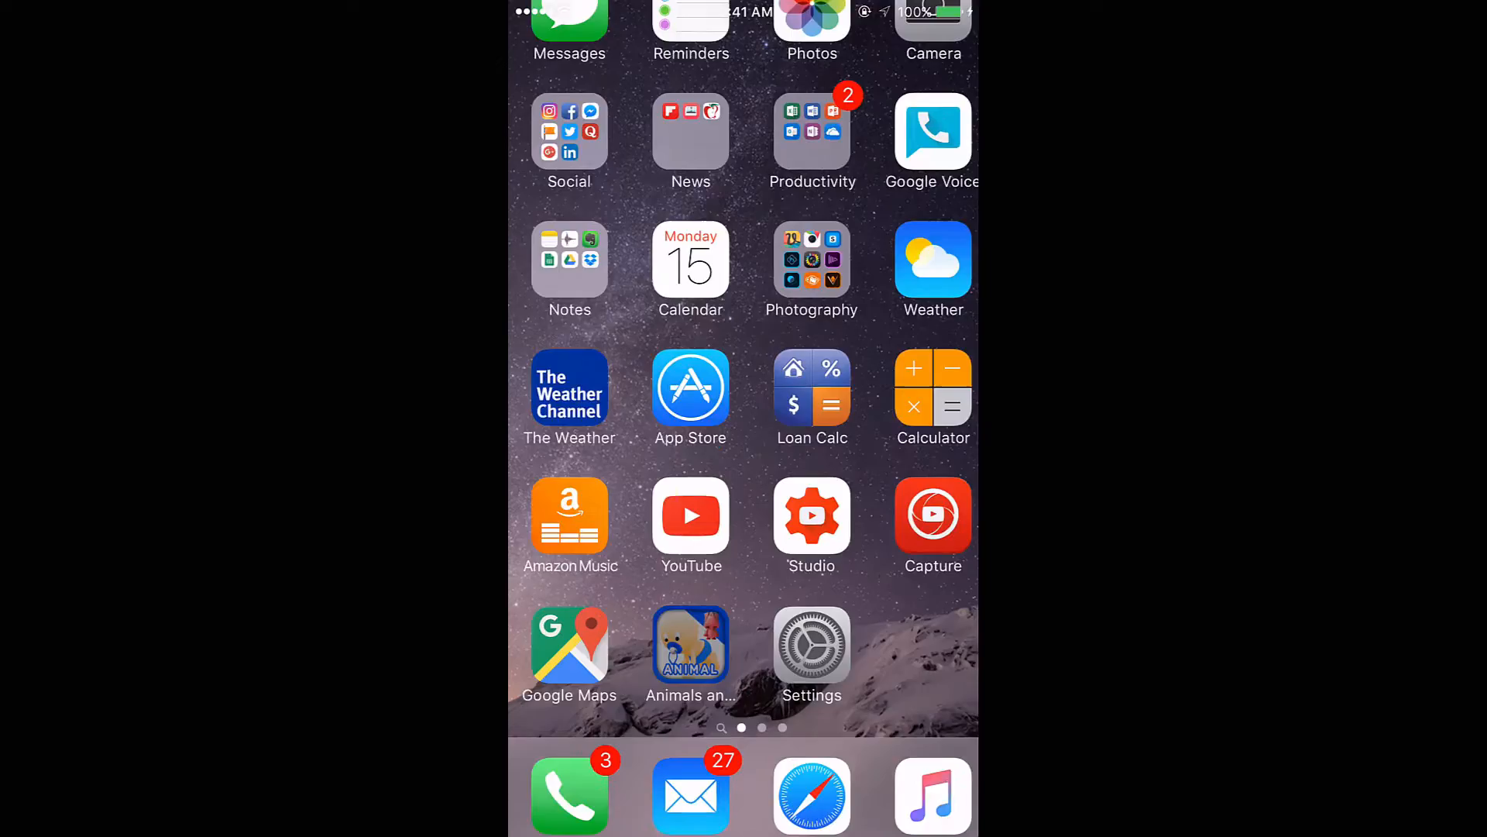
# Launch the Animals flashcards app, dismiss its promo popup, and relaunch to the animal grid.
pyautogui.click(691, 654)
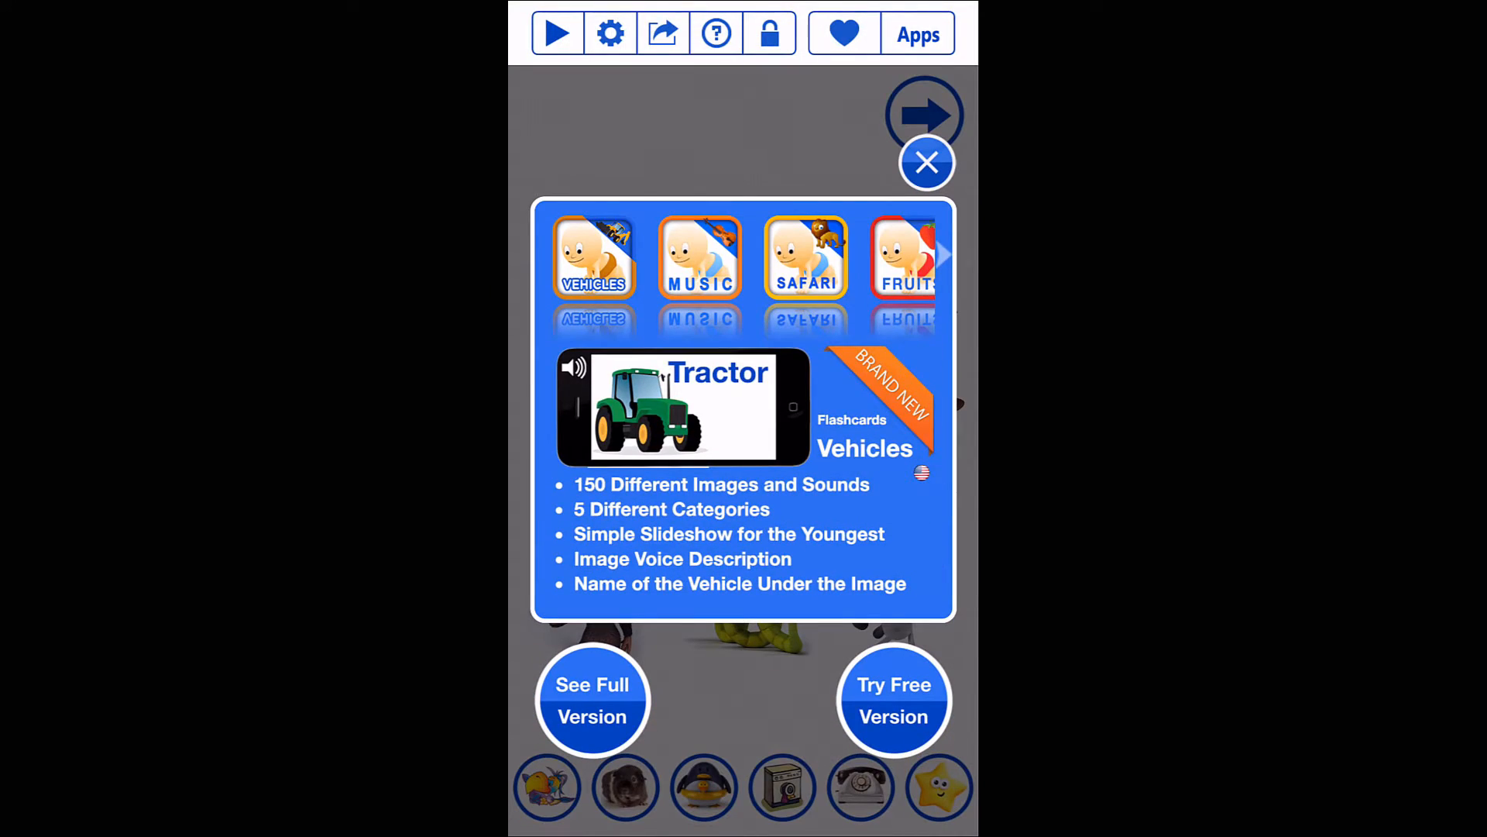
pyautogui.click(926, 163)
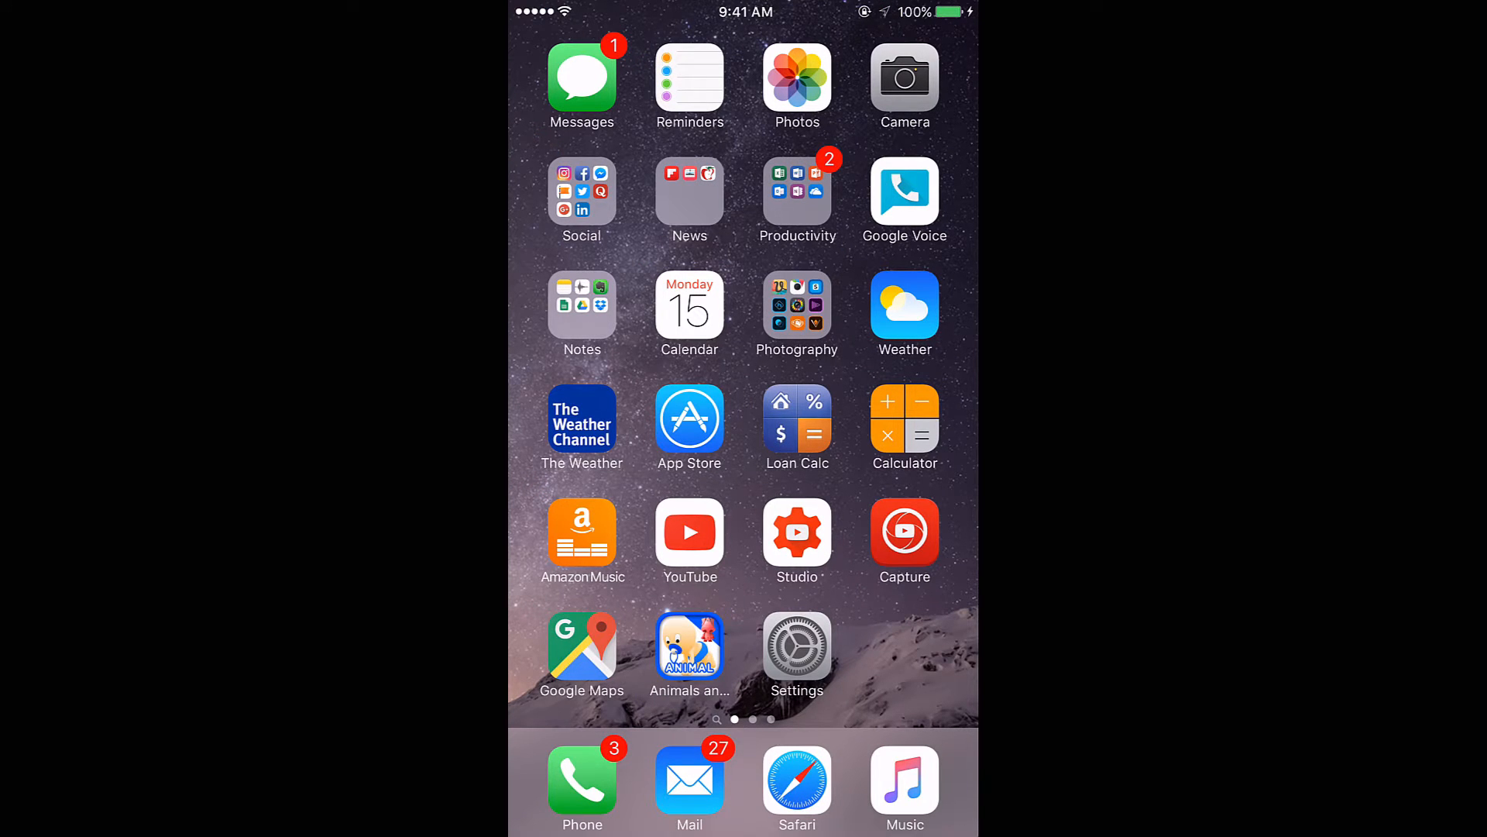
pyautogui.click(690, 647)
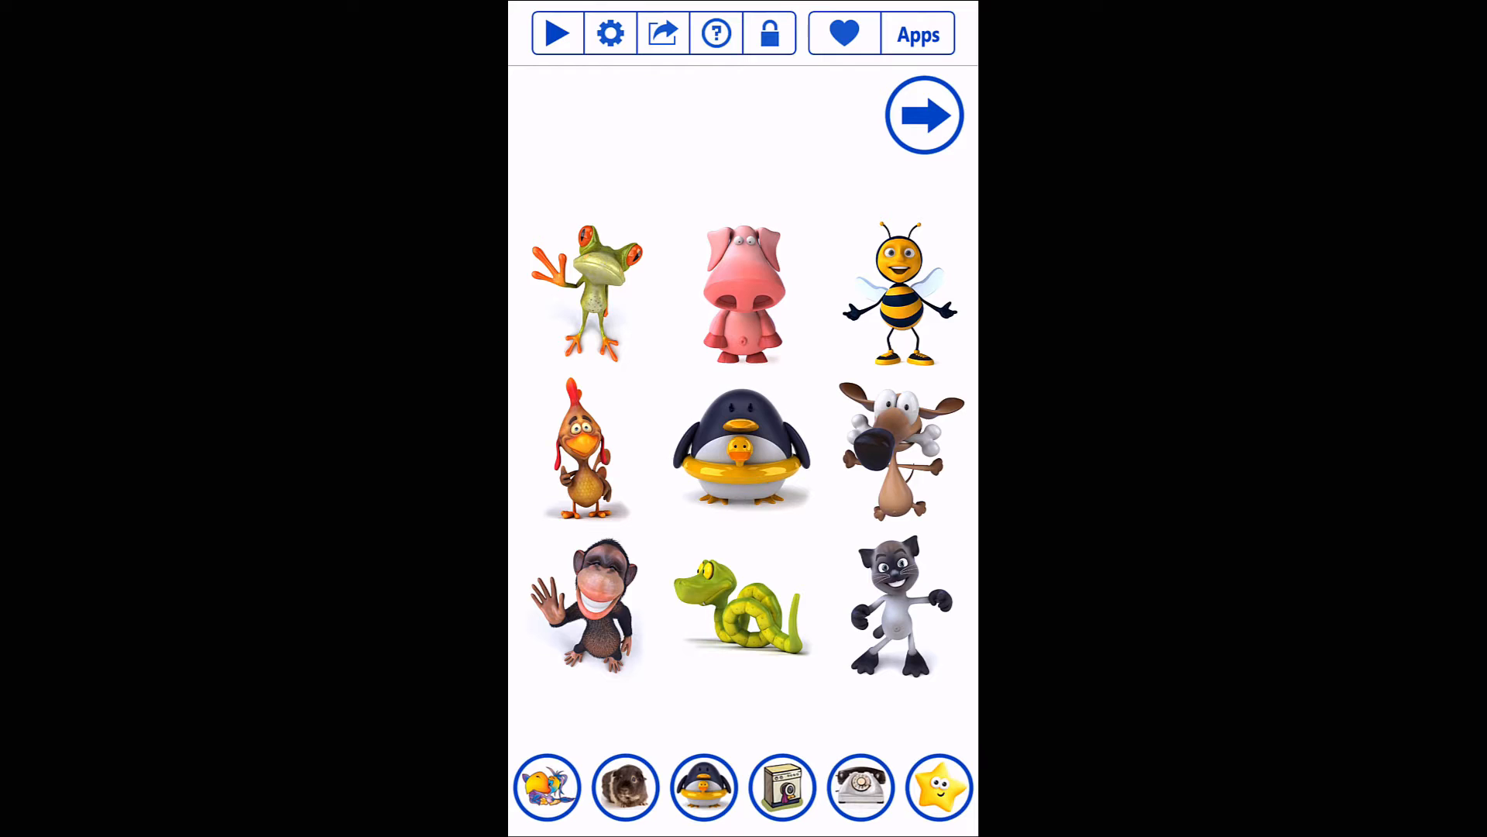
pyautogui.click(923, 115)
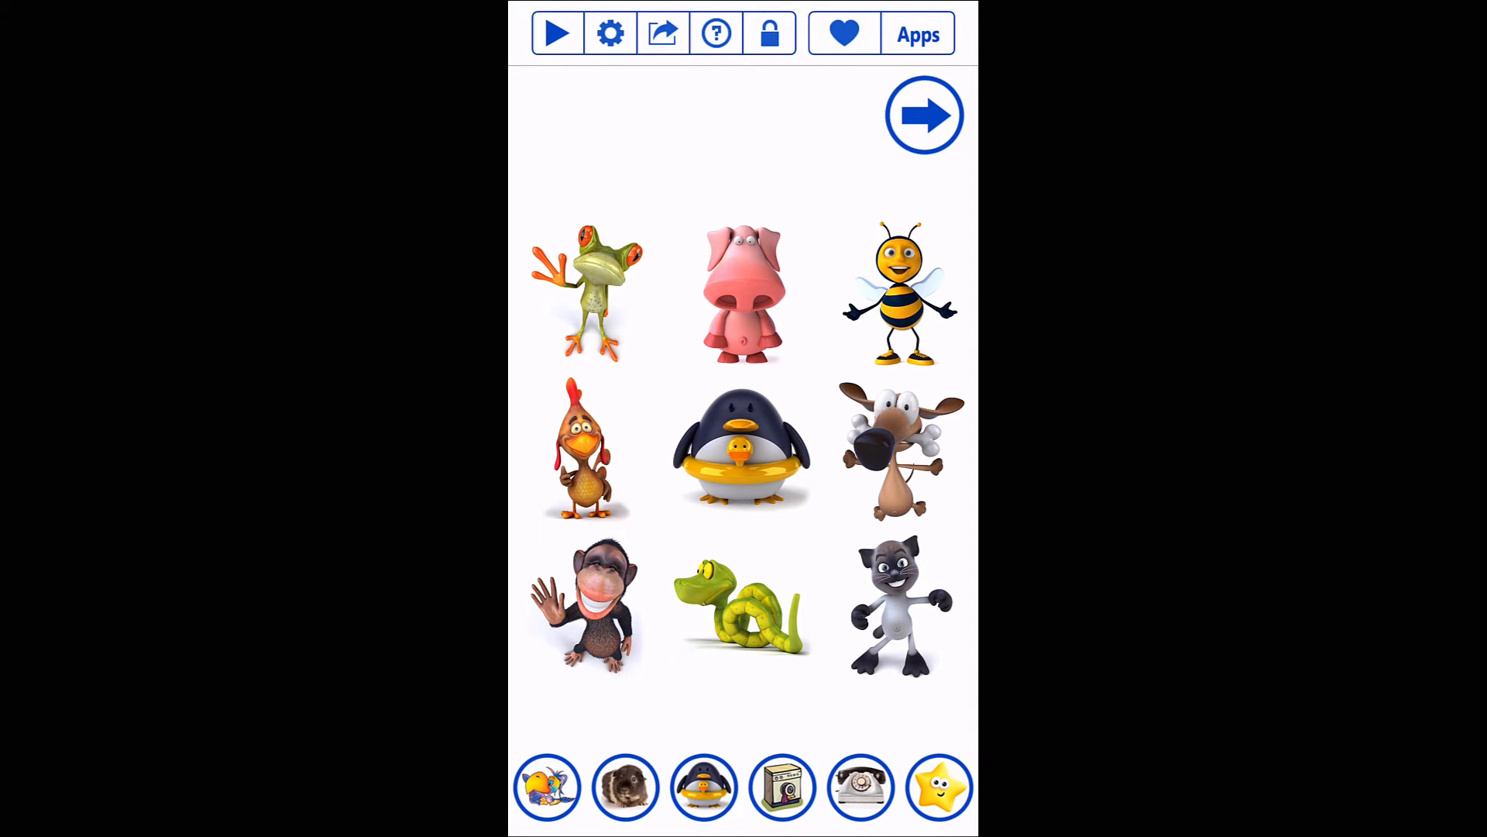
pyautogui.click(770, 33)
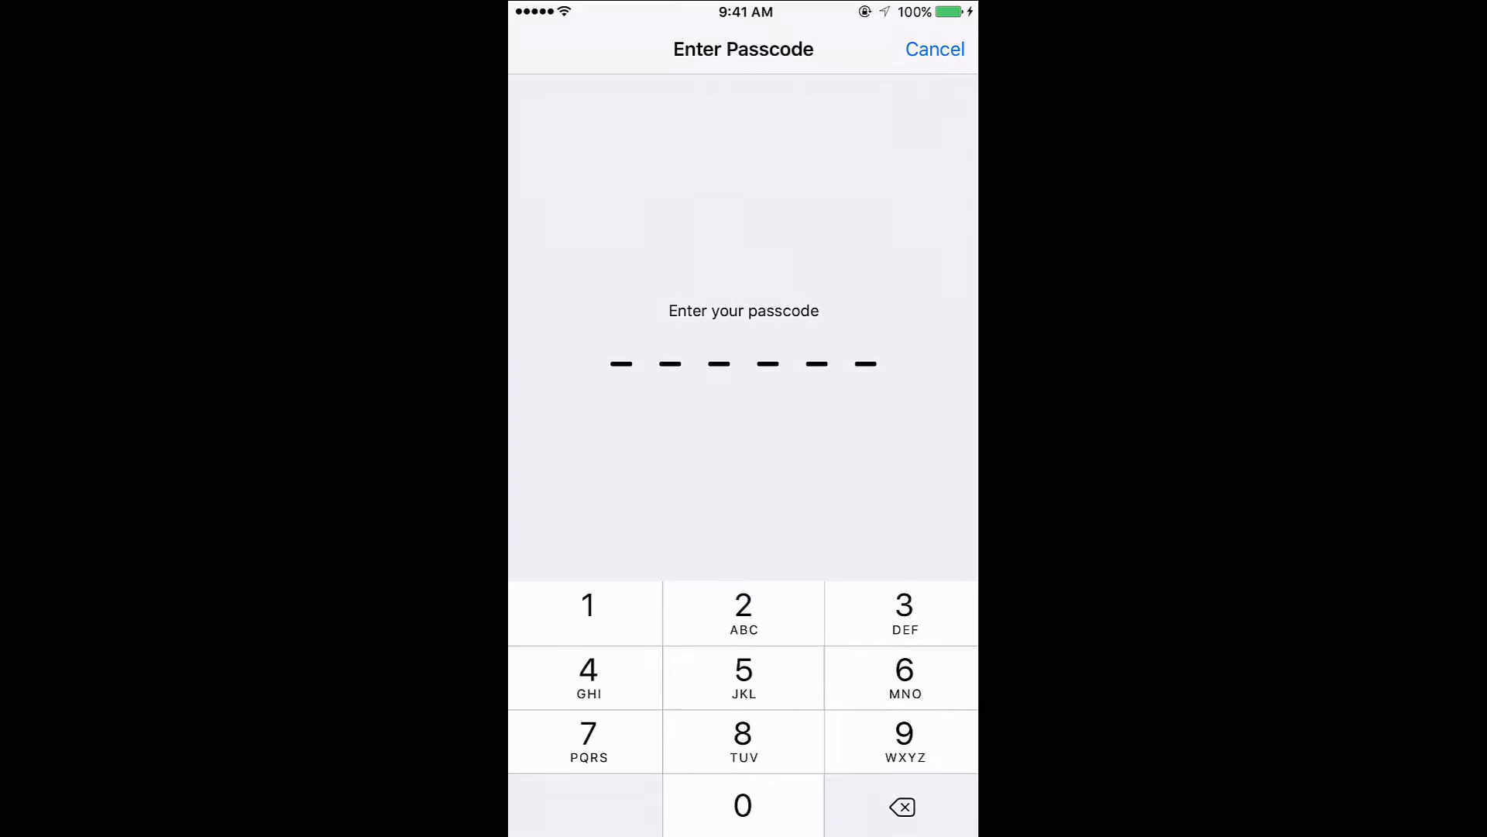
pyautogui.click(904, 612)
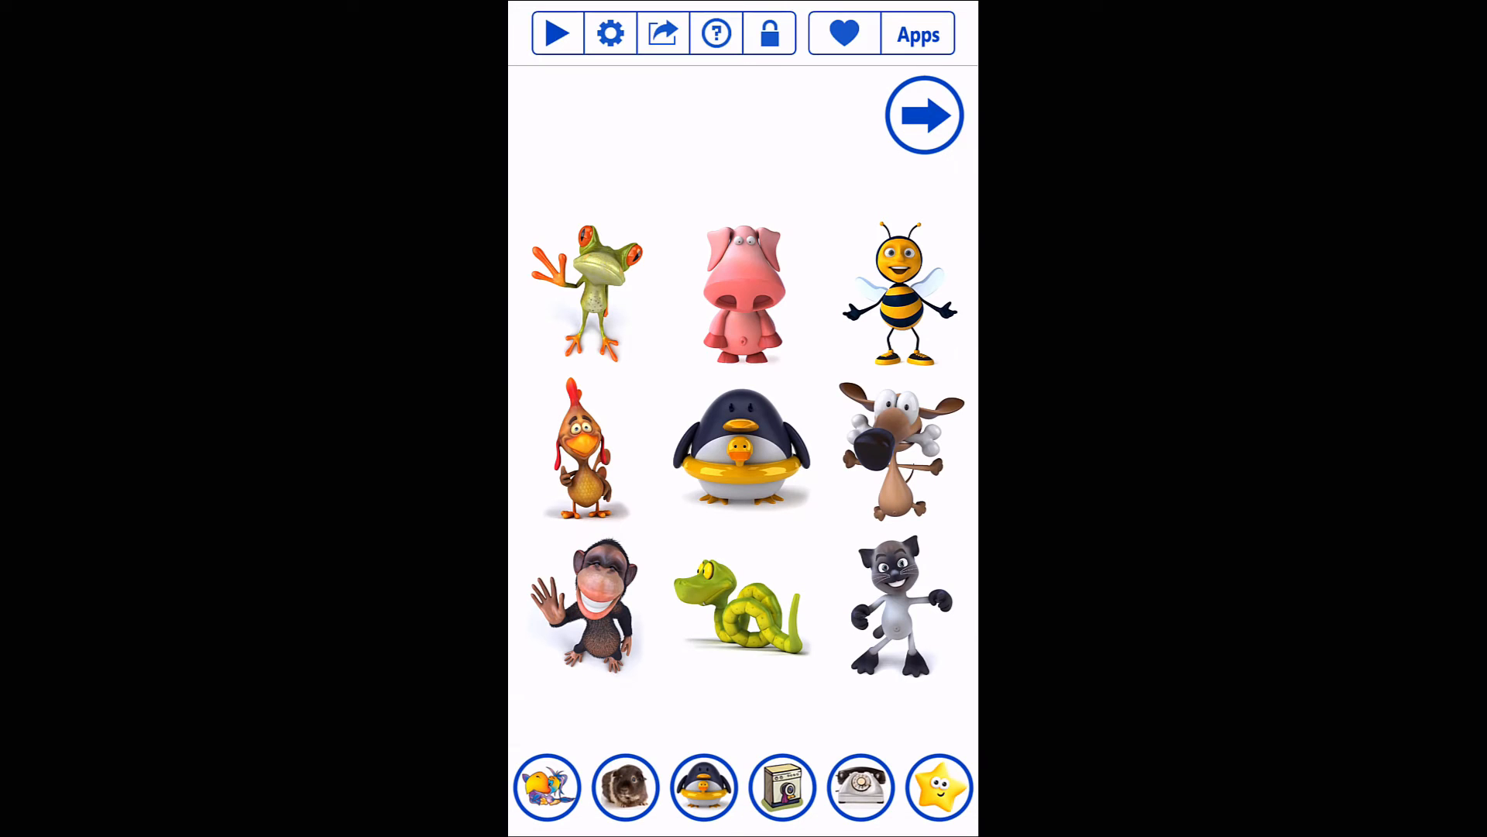
pyautogui.click(770, 32)
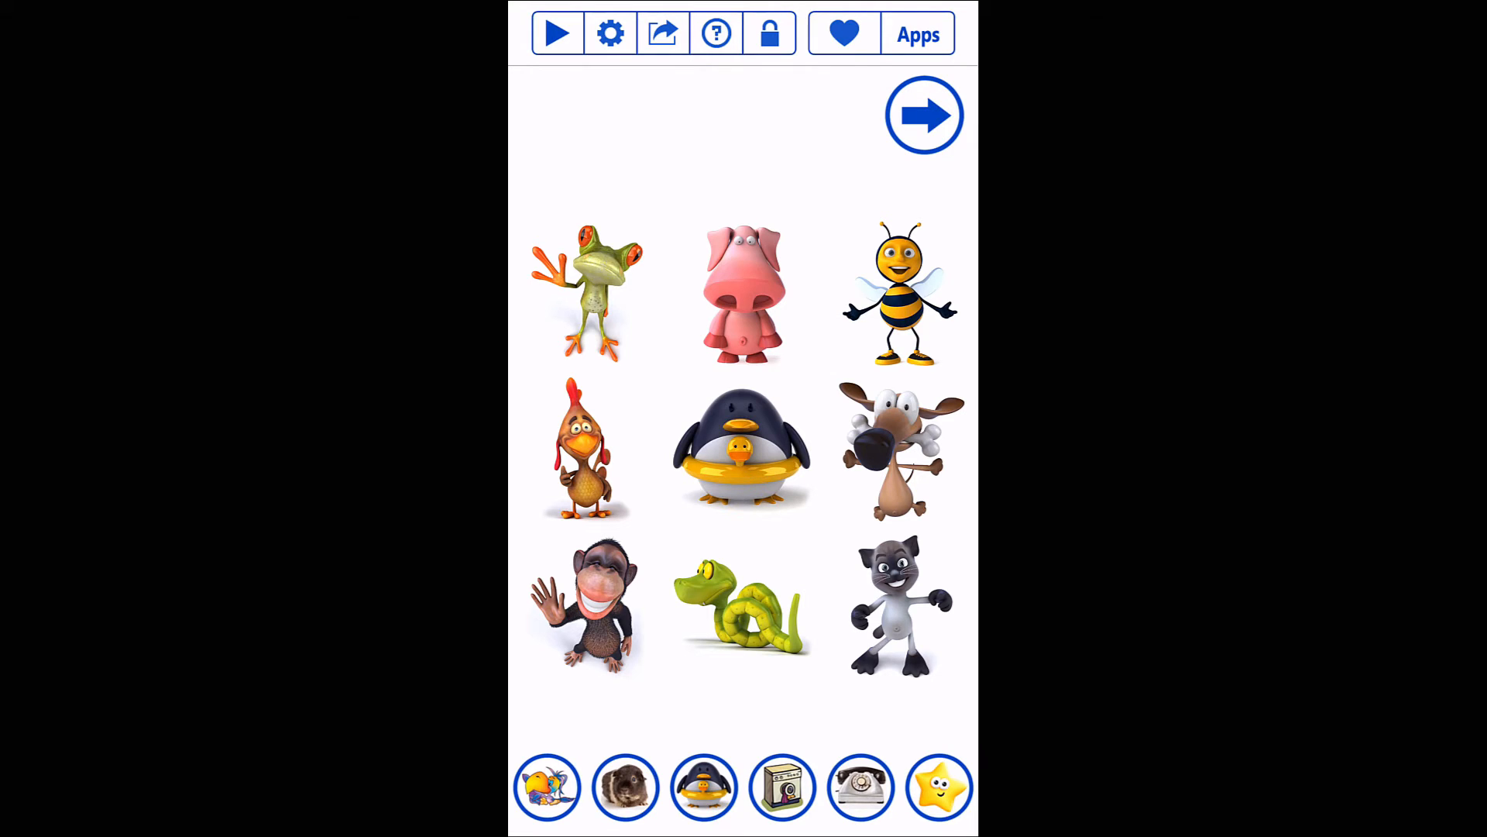
# Triple-click Home to show the Guided Access Enter Passcode screen over the flashcards.
pyautogui.click(770, 33)
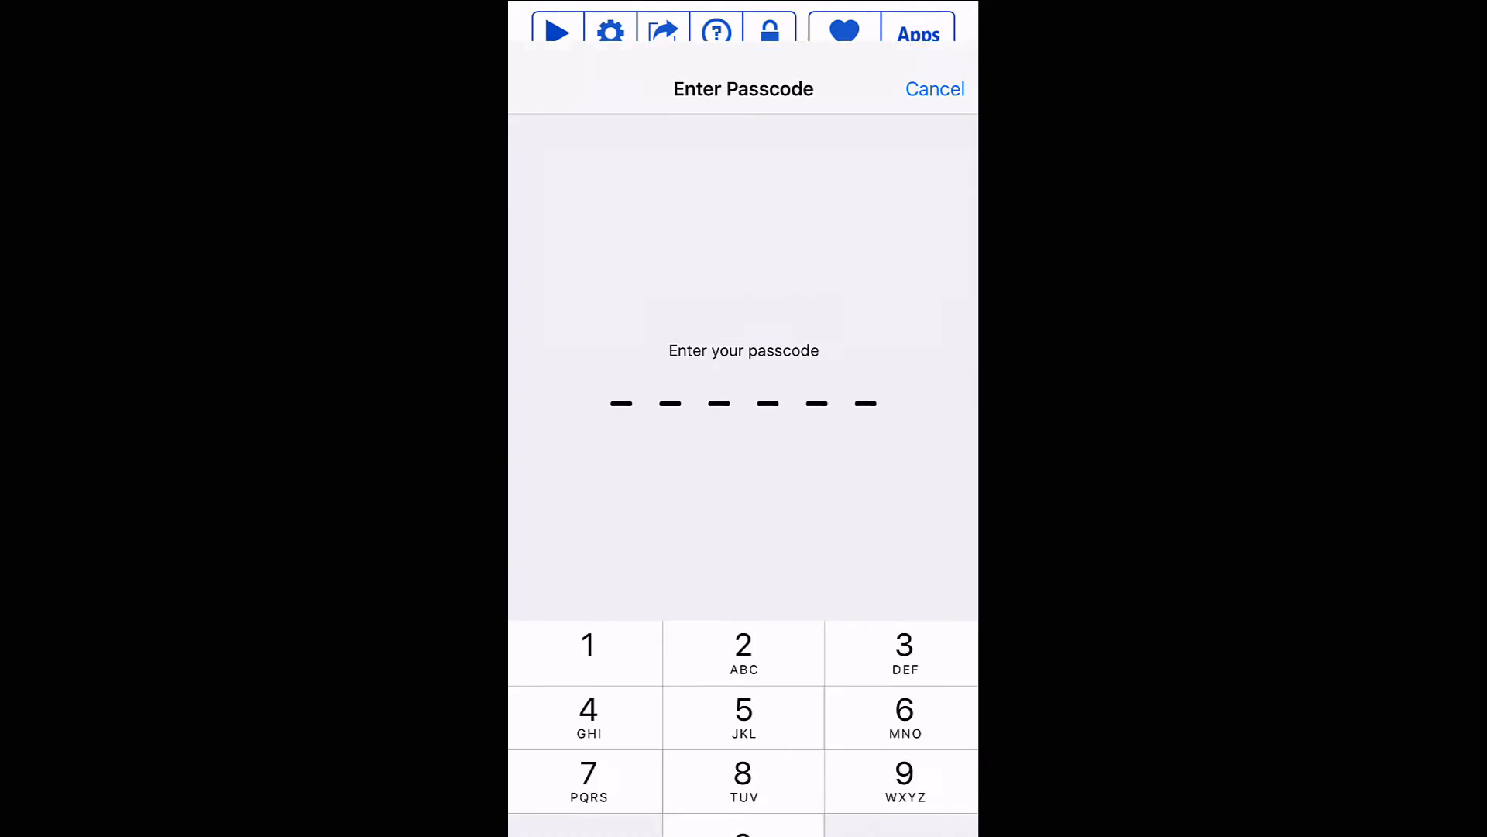